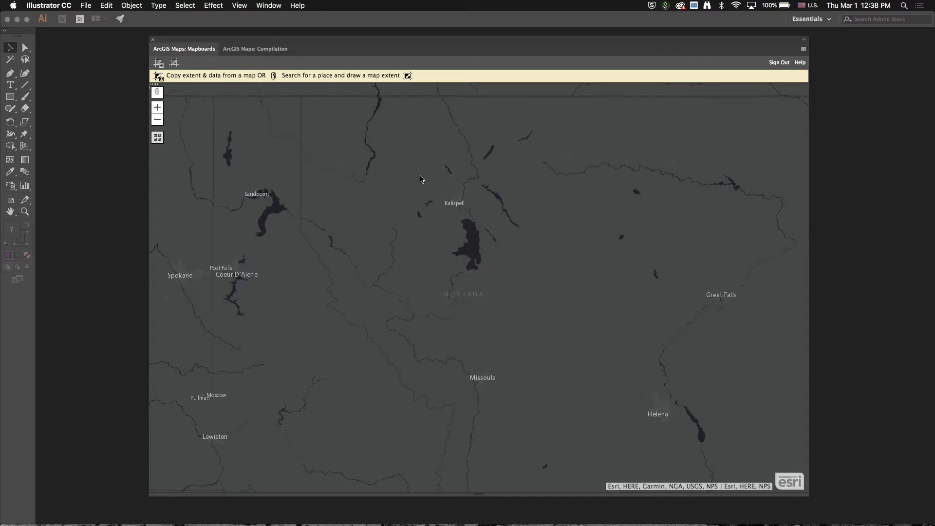
mouse_move(419, 176)
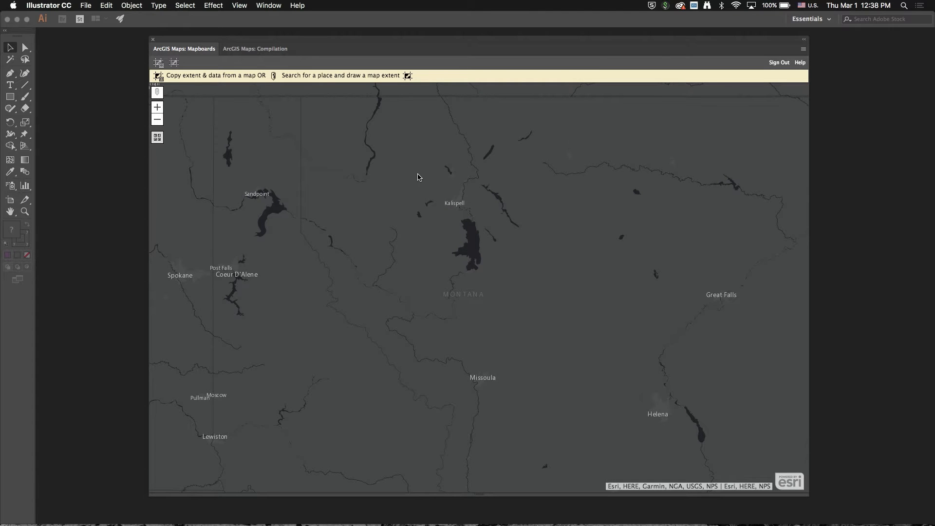
mouse_move(417, 177)
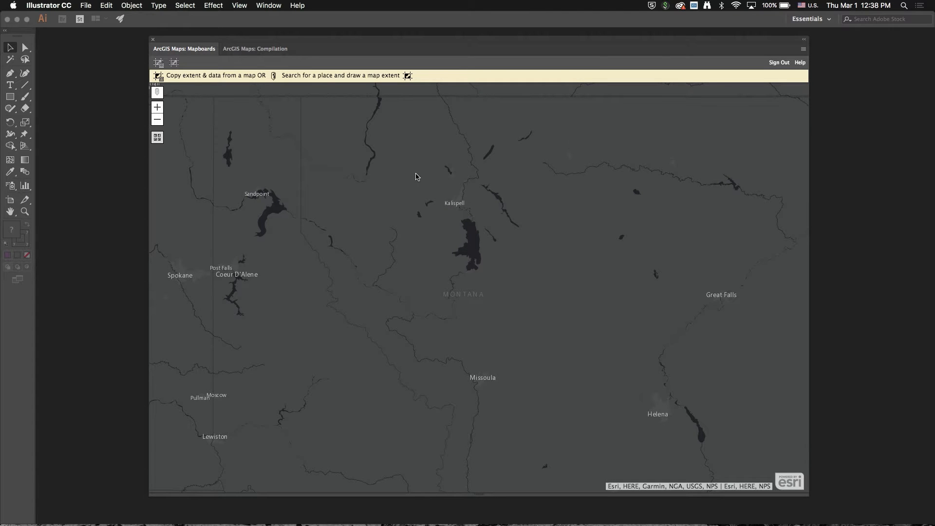
mouse_move(270, 111)
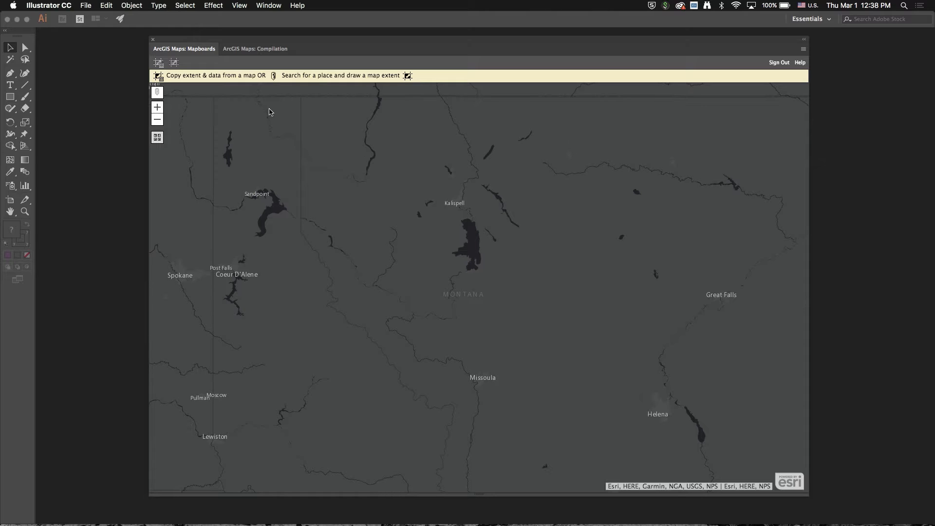
mouse_move(244, 96)
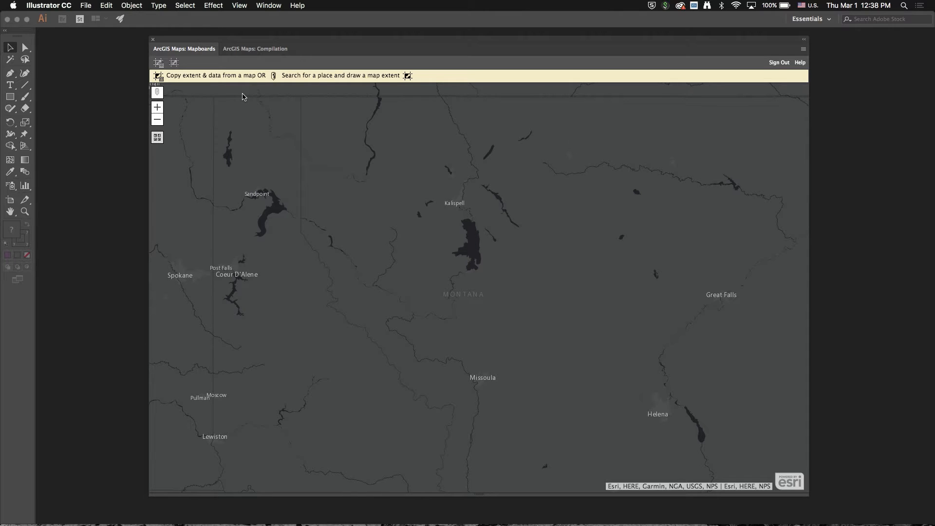
mouse_move(158, 63)
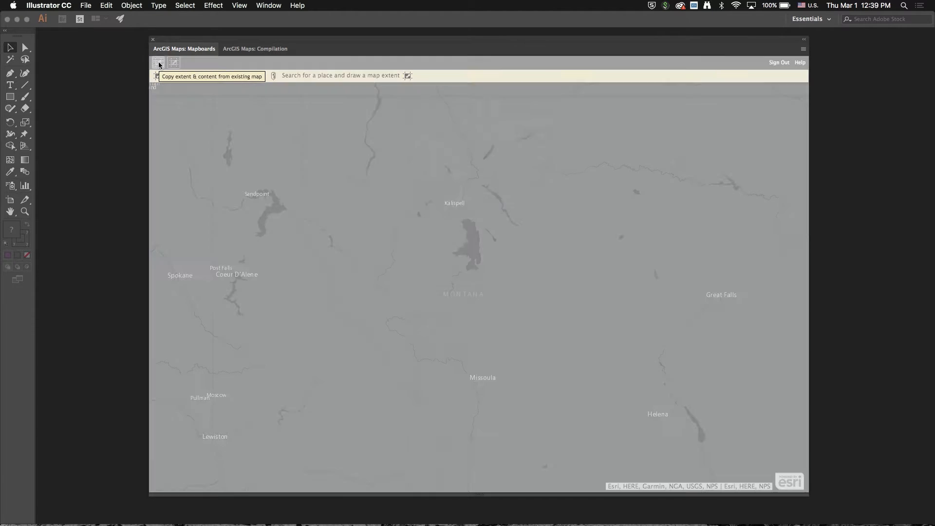
Browse the collection of web maps to add, then dismiss it without adding anything
left_click(158, 63)
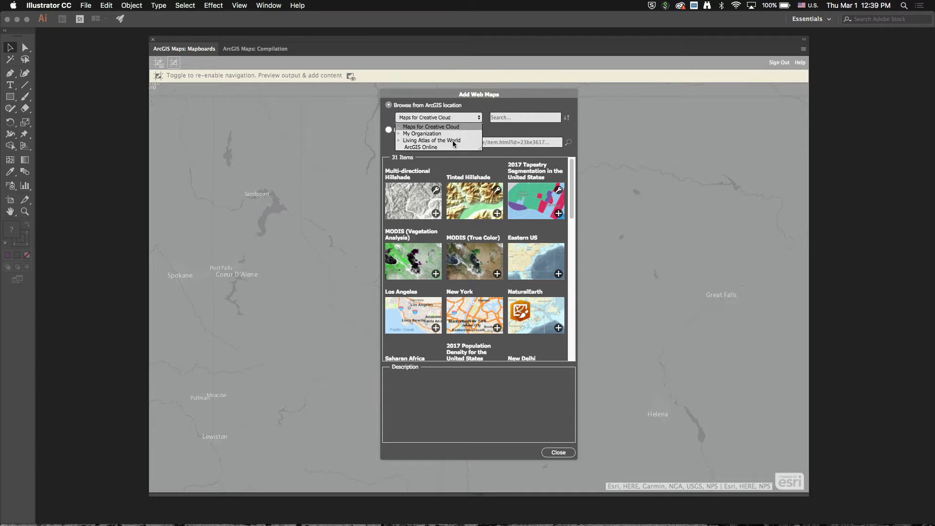
mouse_move(441, 152)
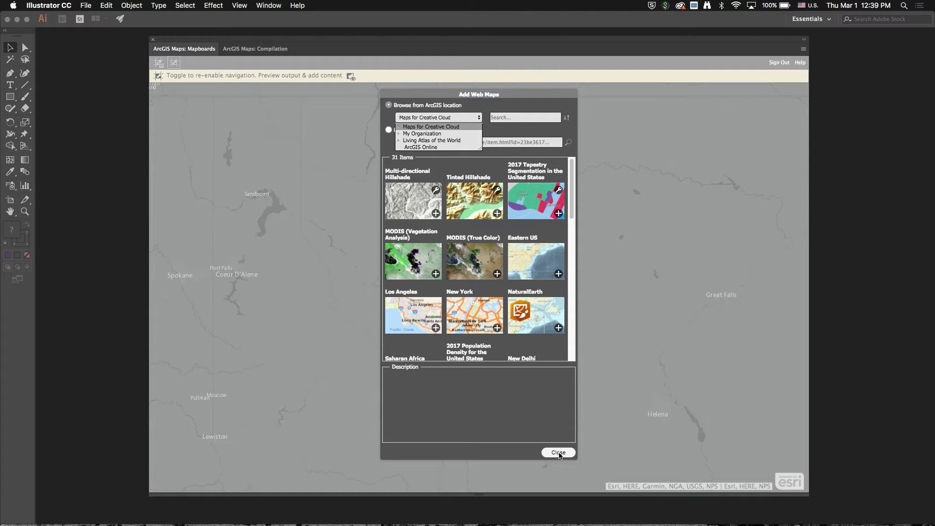
left_click(560, 452)
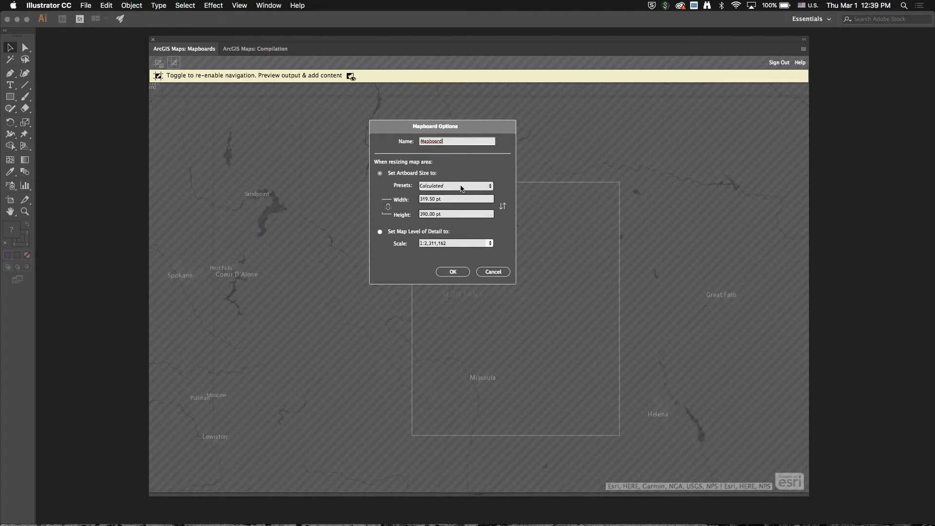
Make the mapboard the PRINT preset Letter size, 612 x 792 pt, and accept the options
left_click(489, 185)
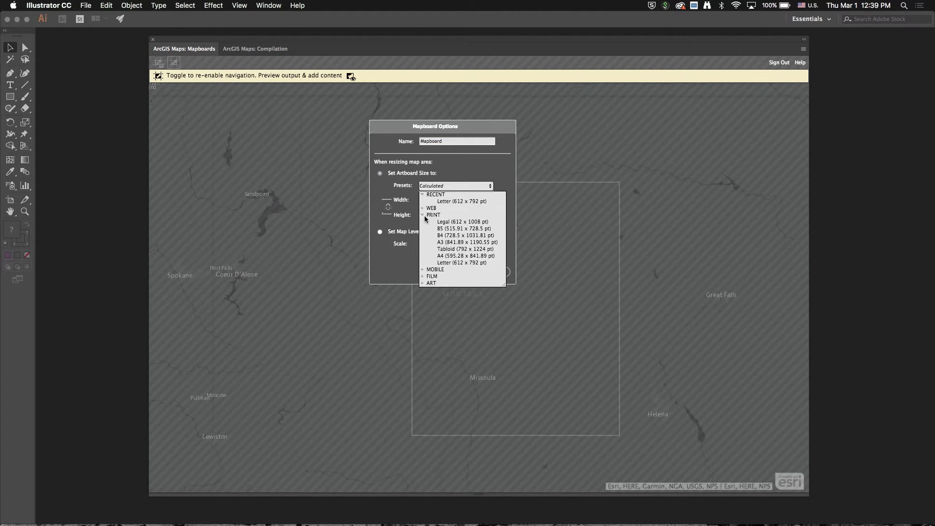
left_click(423, 215)
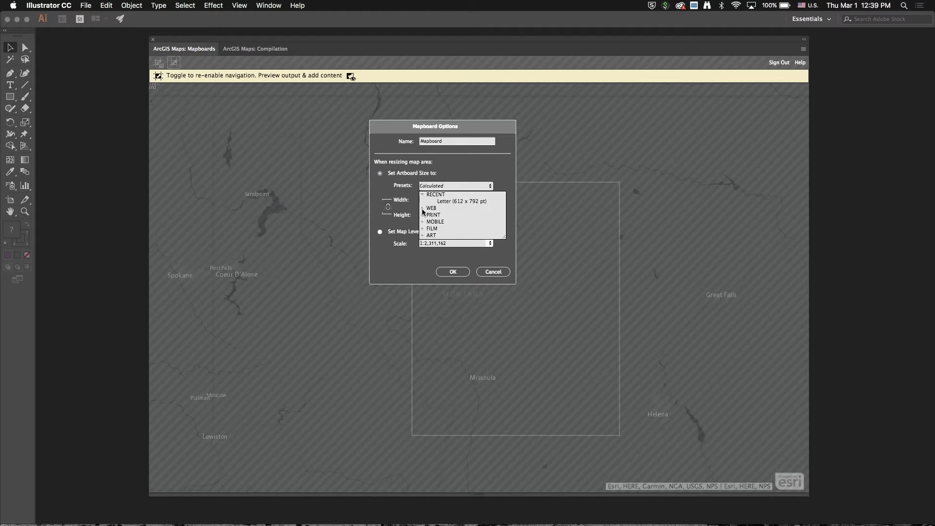
left_click(424, 214)
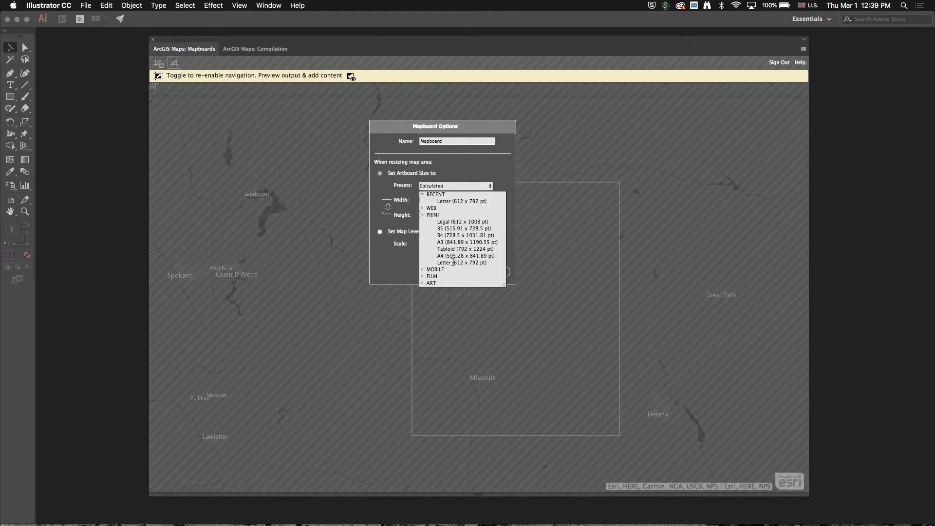
left_click(457, 263)
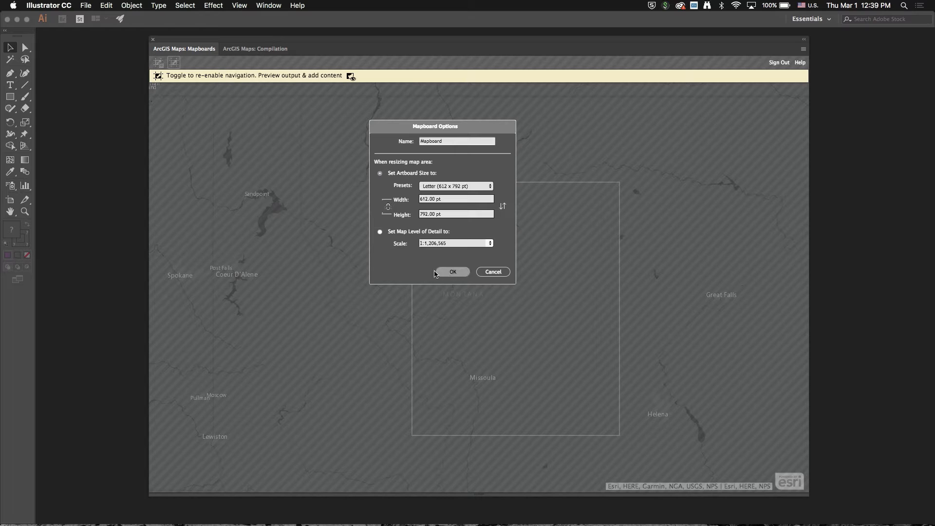
mouse_move(425, 176)
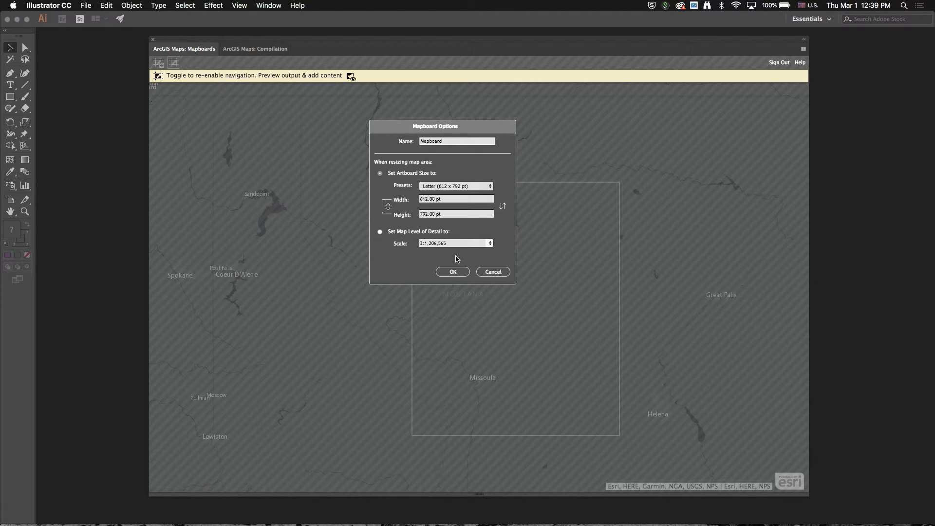
left_click(452, 272)
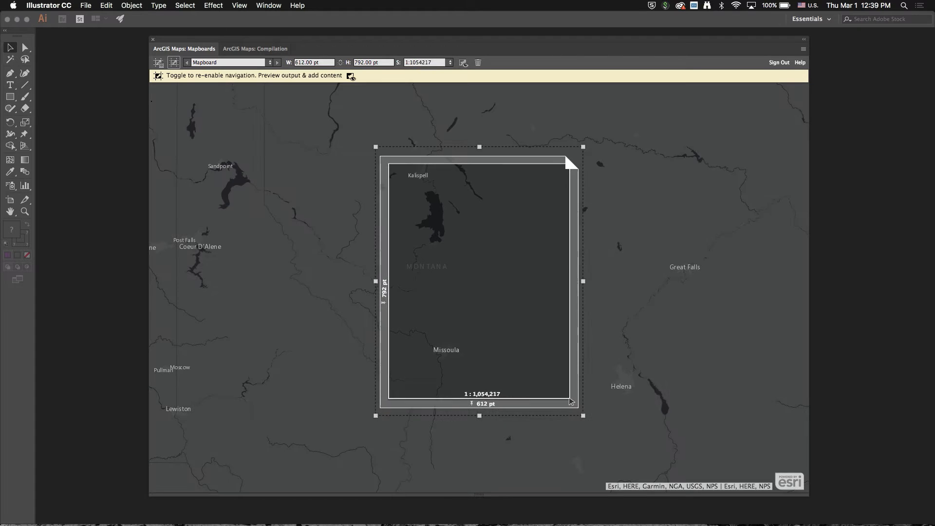
Adjust the mapboard scale by its corner handle and settle it at full coverage, about 1:1,205,448
left_click_drag(570, 402, 530, 350)
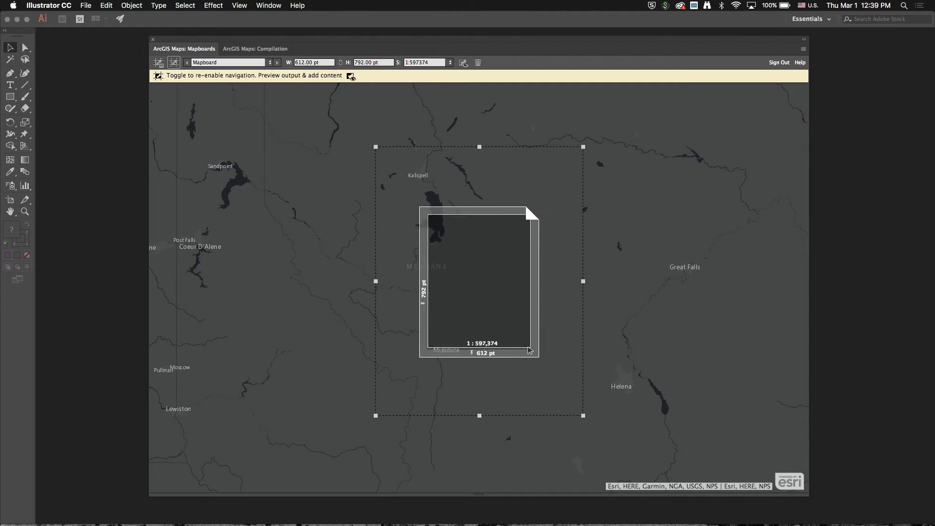
left_click_drag(530, 349, 560, 382)
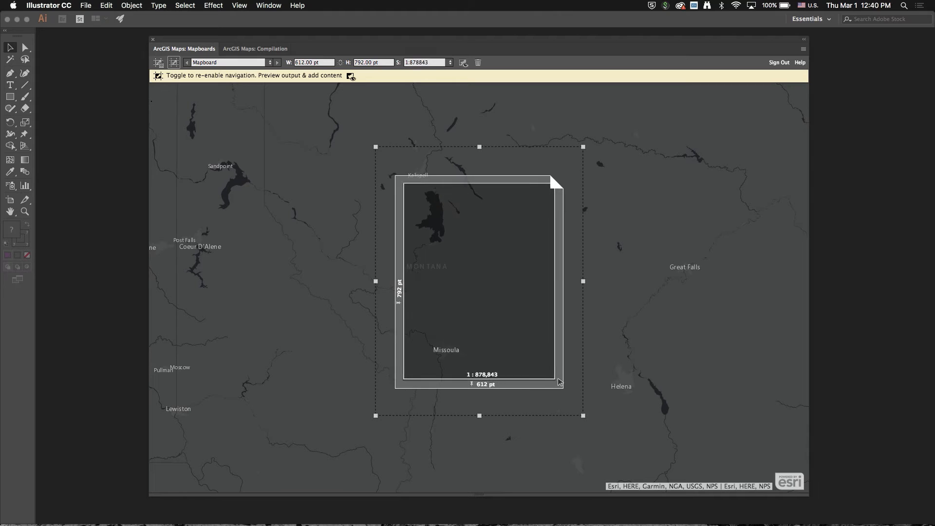
left_click_drag(560, 382, 580, 401)
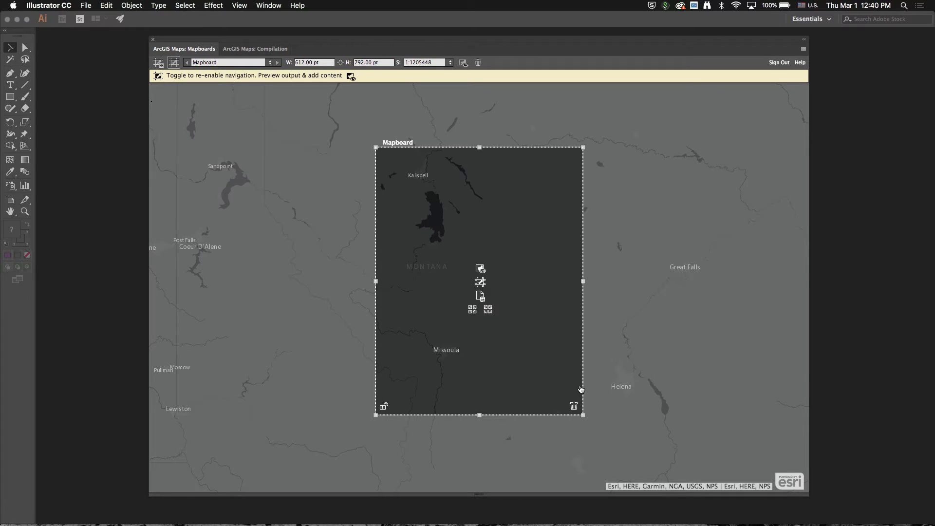
mouse_move(538, 289)
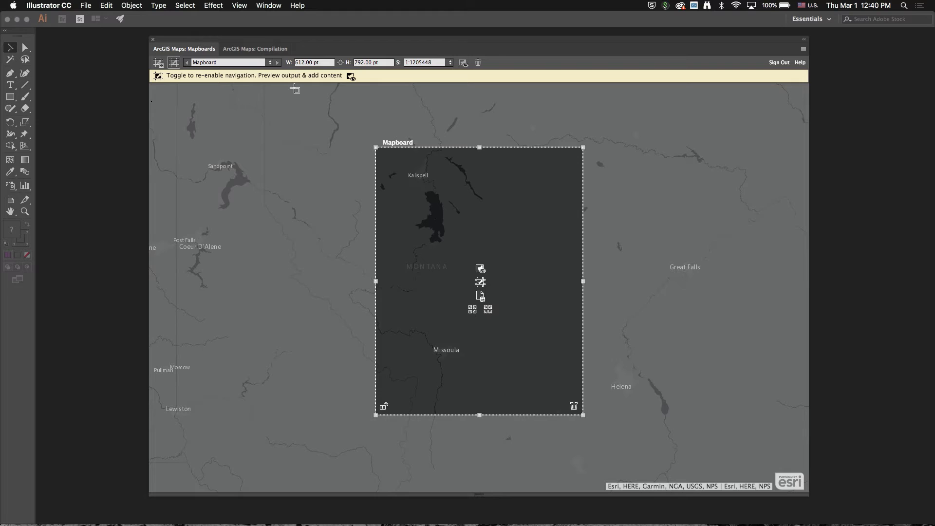
Show the mapboard's topographic map in Compilation and list the Search & add content choices
left_click(255, 48)
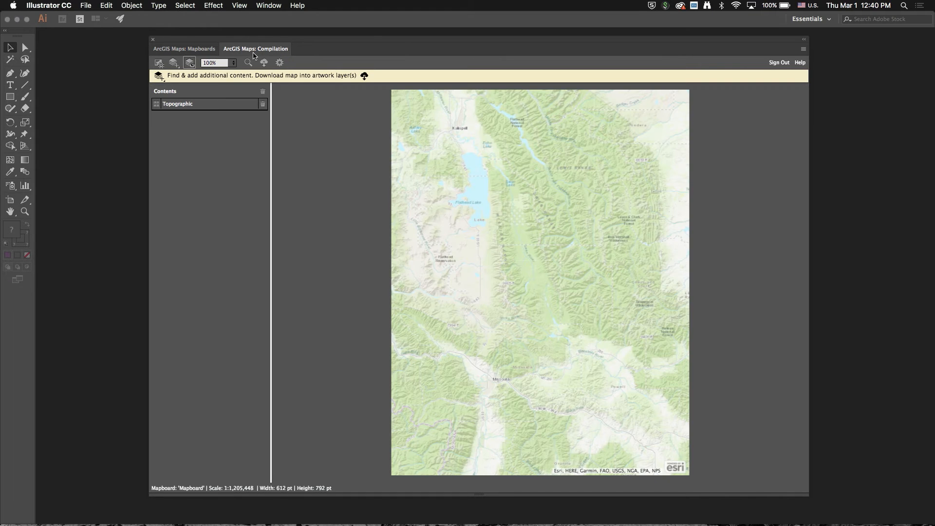
left_click(173, 63)
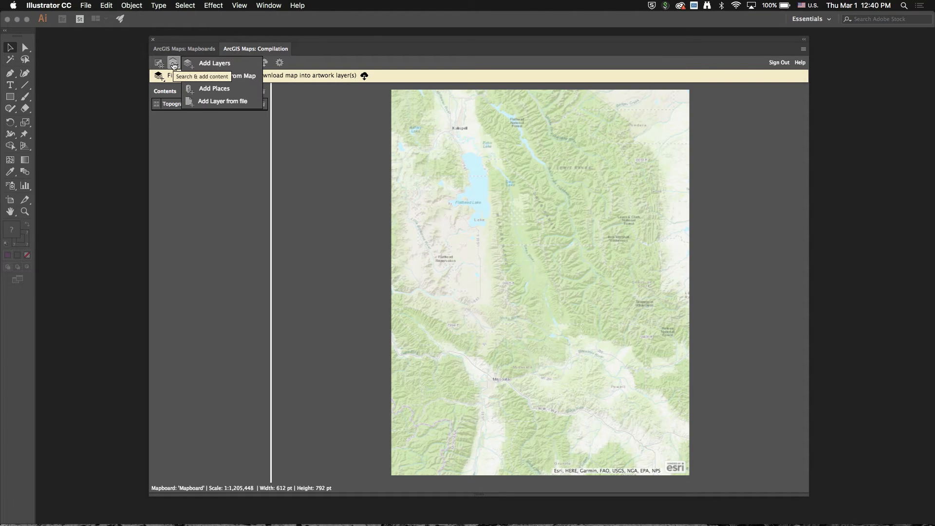
mouse_move(210, 100)
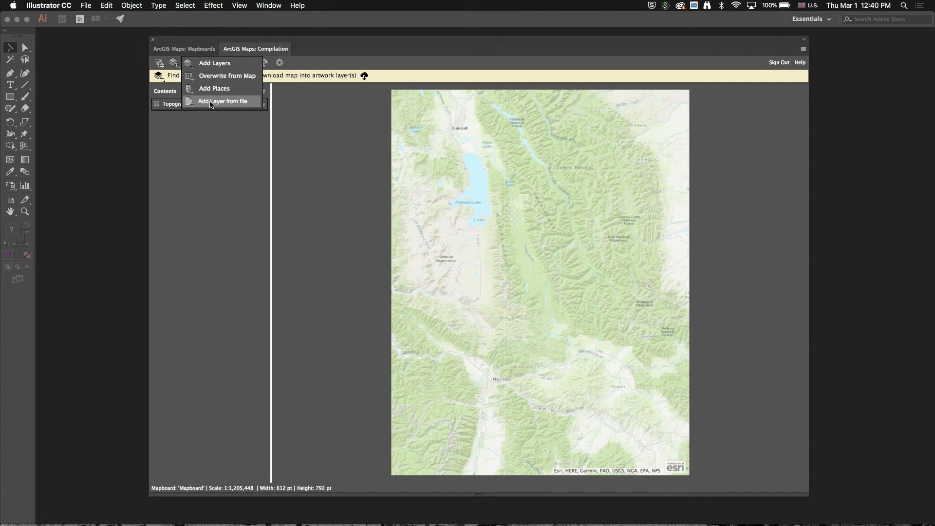
Add RecreationSites.kml from the KML folder as a point layer, then return to Mapboards
left_click(224, 101)
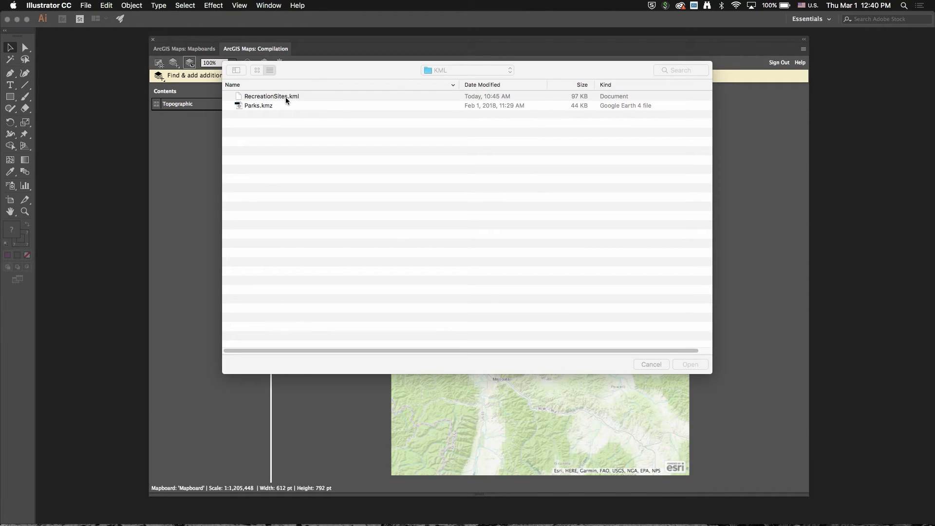
left_click(270, 95)
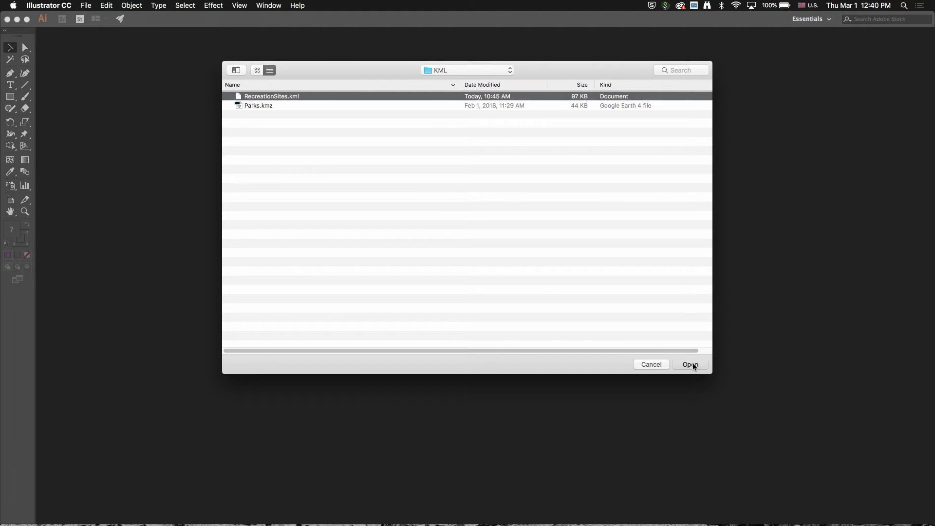
left_click(690, 364)
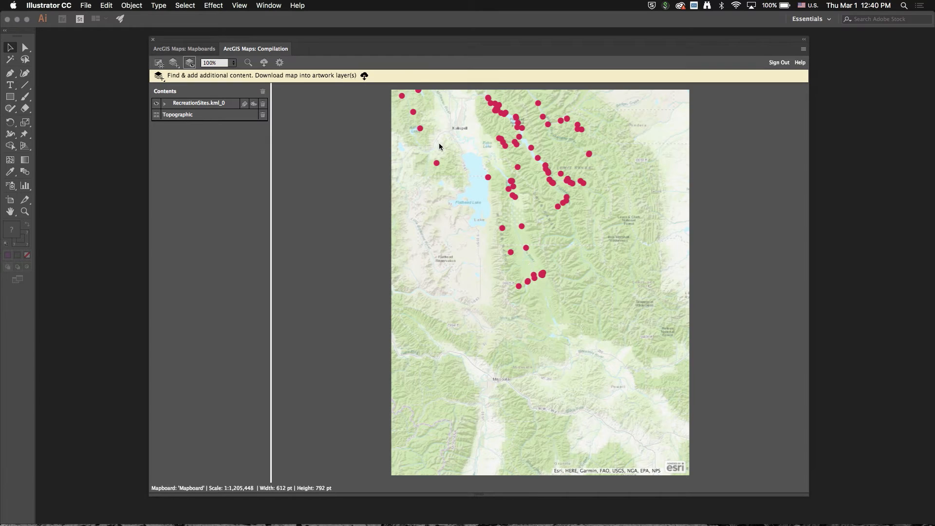
left_click(263, 62)
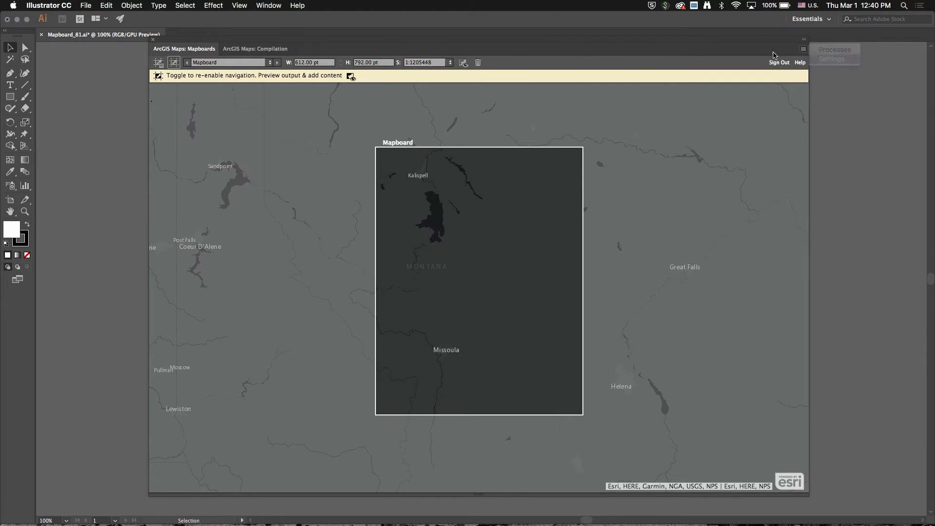
left_click(832, 59)
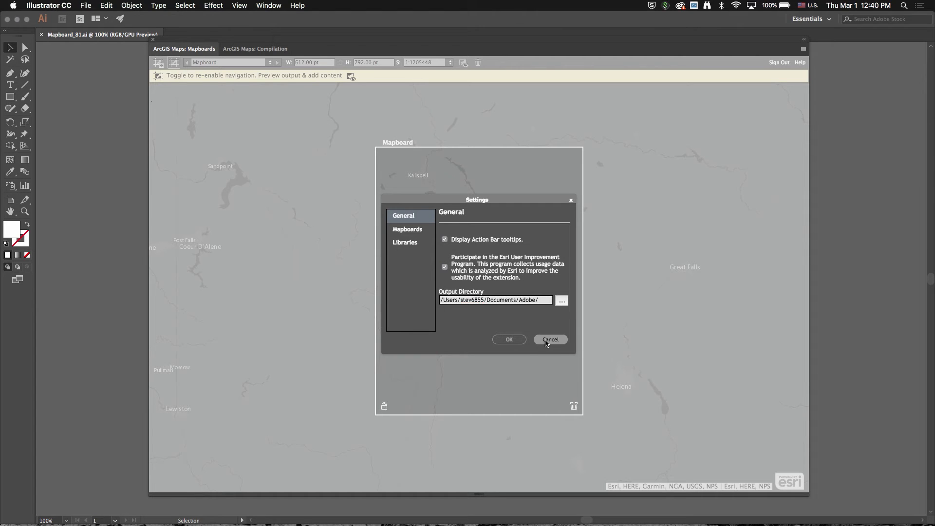
left_click(550, 339)
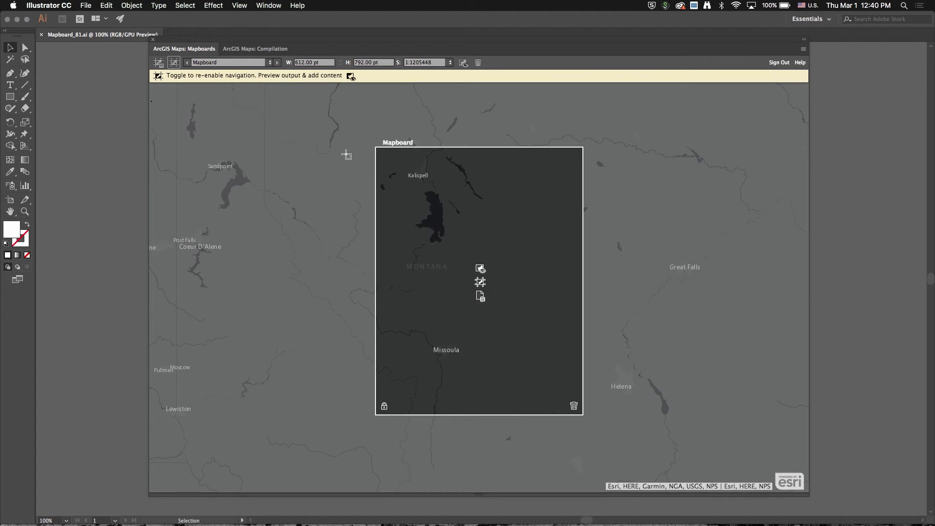
mouse_move(333, 148)
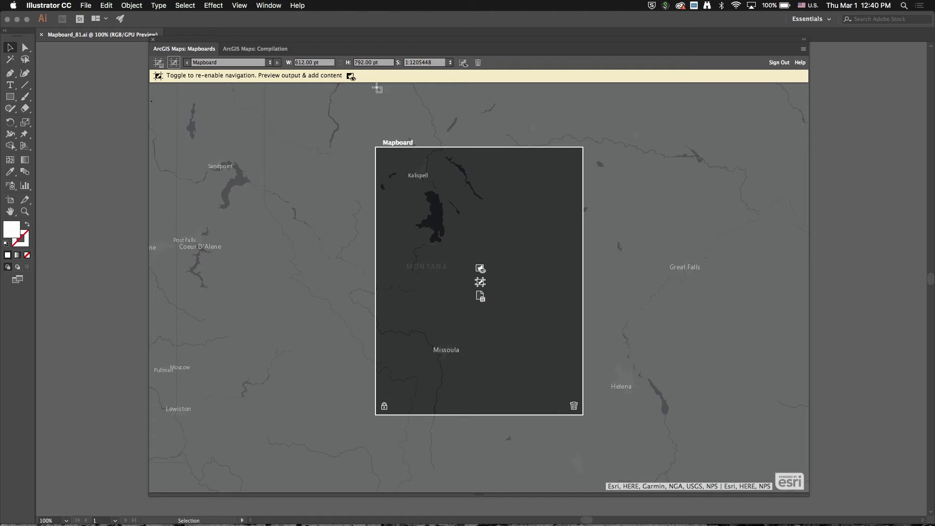
mouse_move(374, 51)
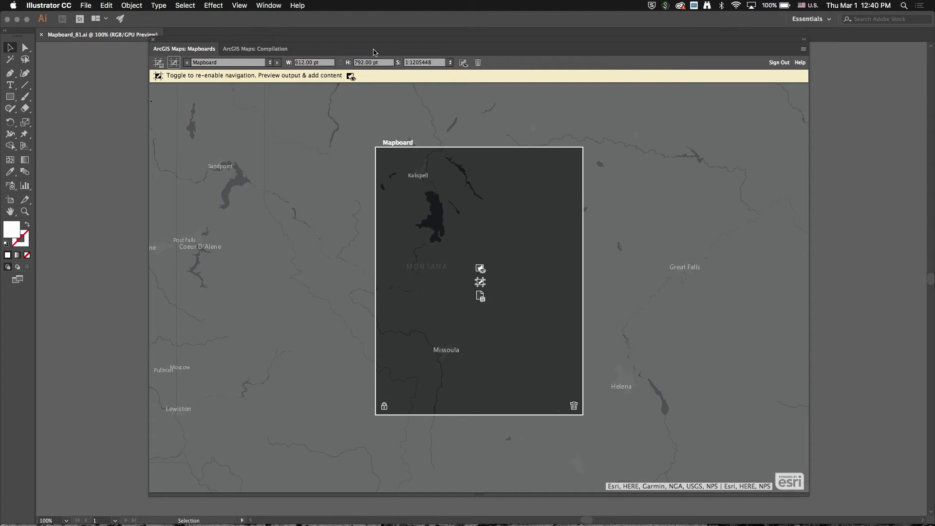
mouse_move(187, 37)
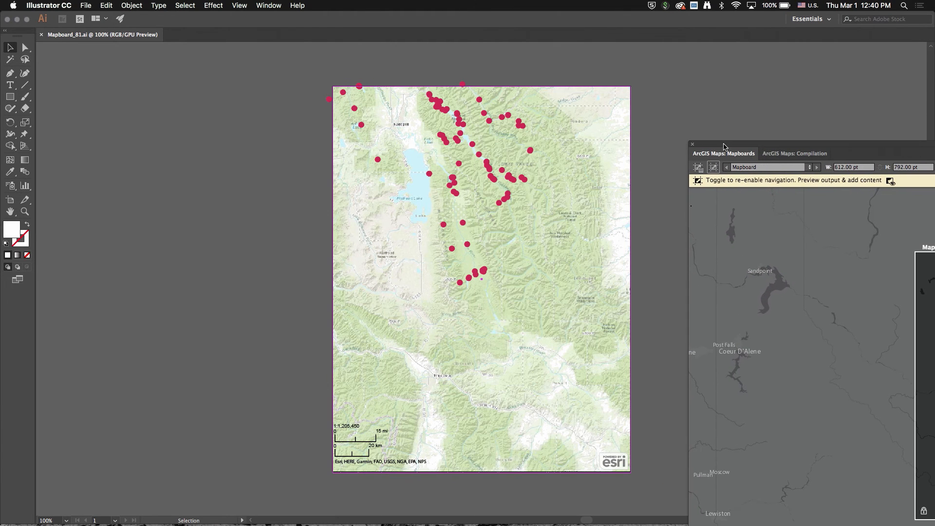
mouse_move(430, 177)
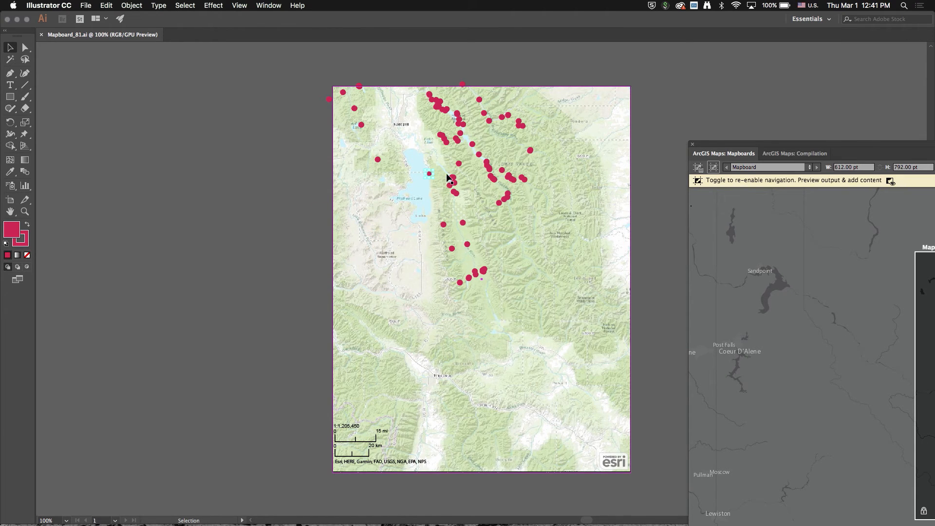
mouse_move(462, 216)
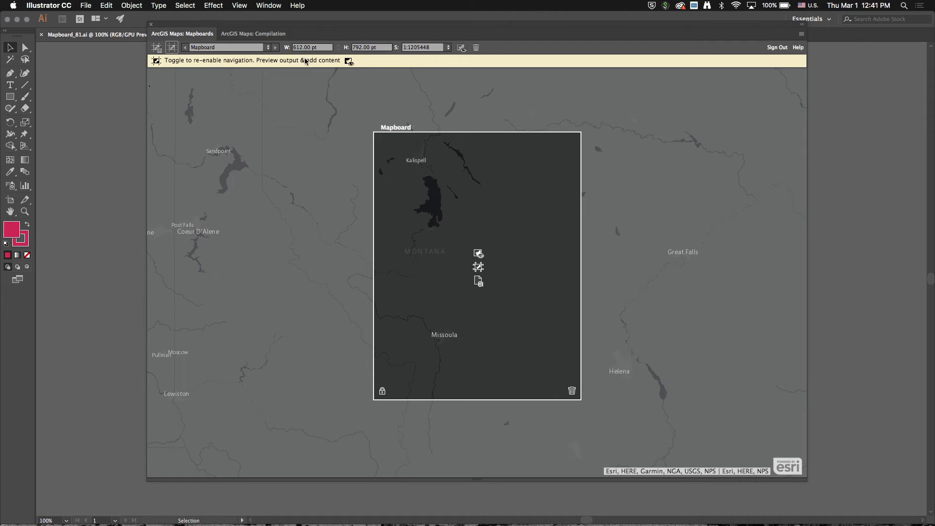
mouse_move(398, 151)
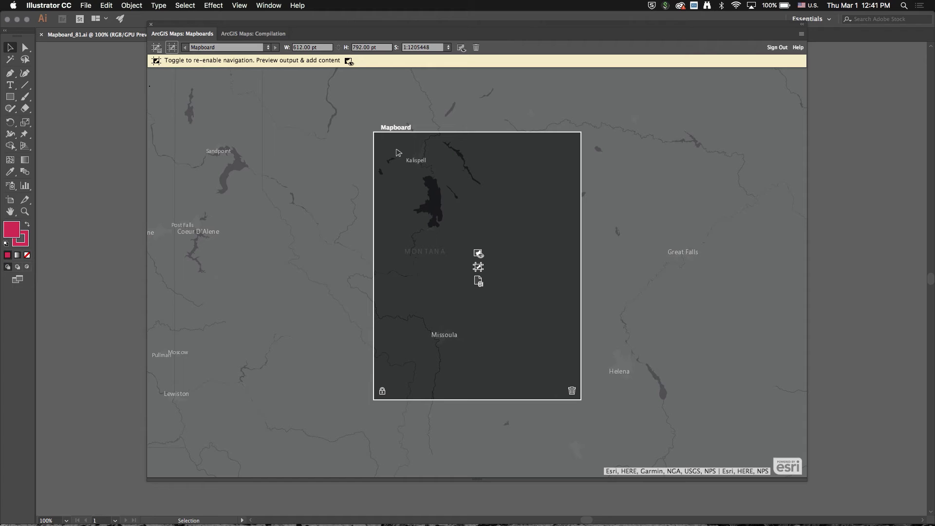
mouse_move(389, 153)
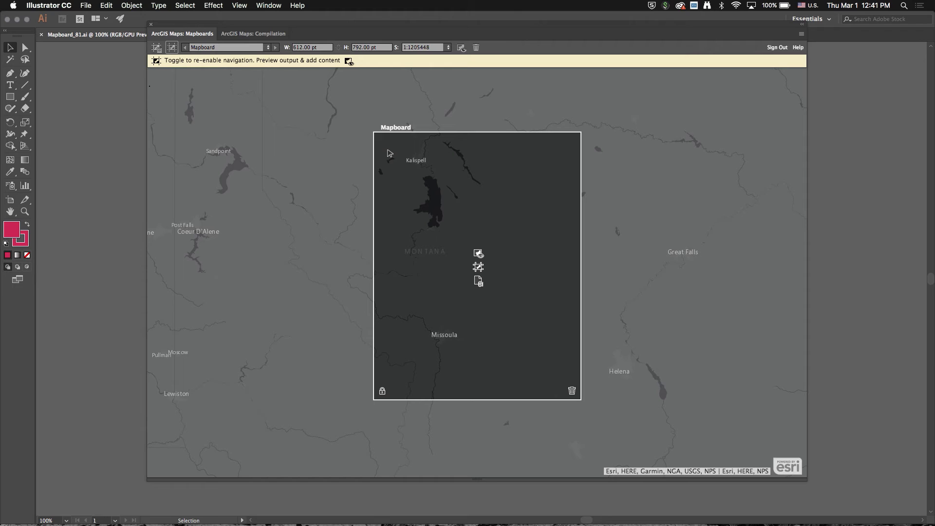
mouse_move(399, 164)
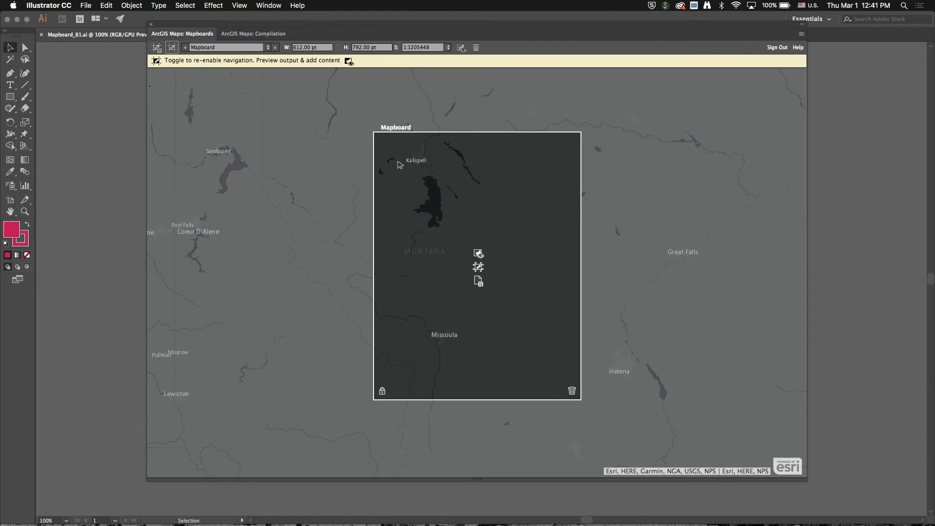
mouse_move(526, 164)
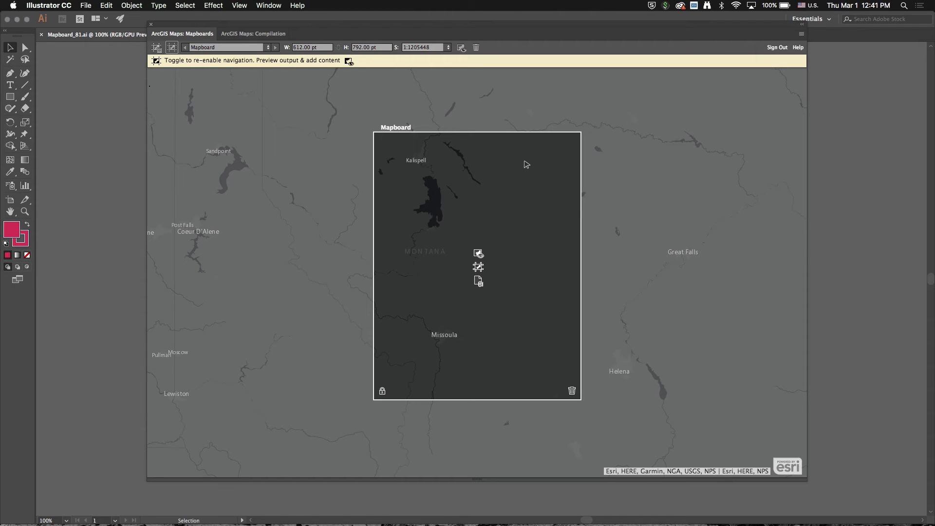
mouse_move(382, 392)
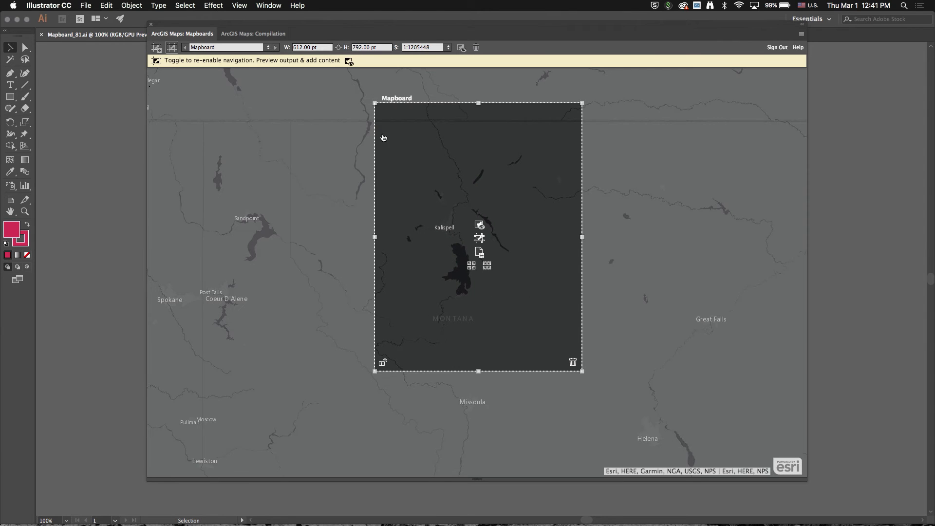
Sync the Kalispell-area map with recreation points into Illustrator artwork layers
left_click(254, 33)
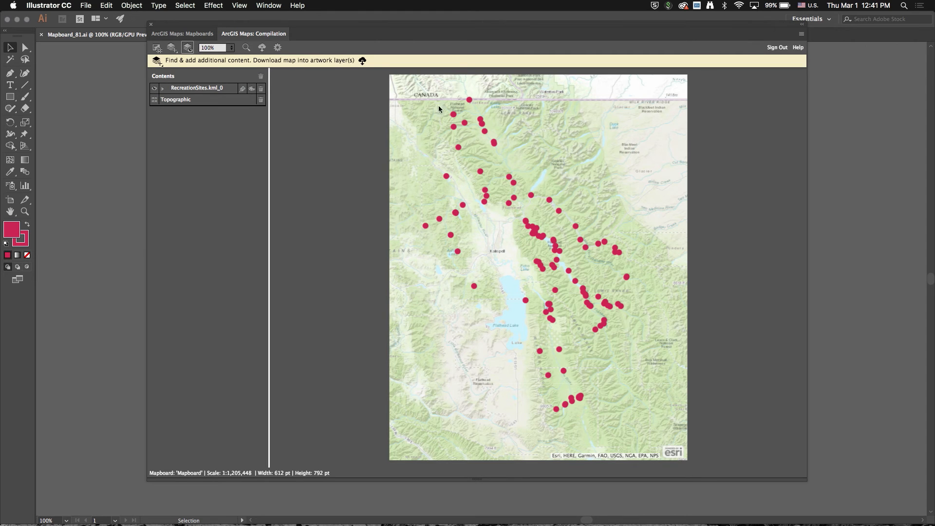
mouse_move(262, 46)
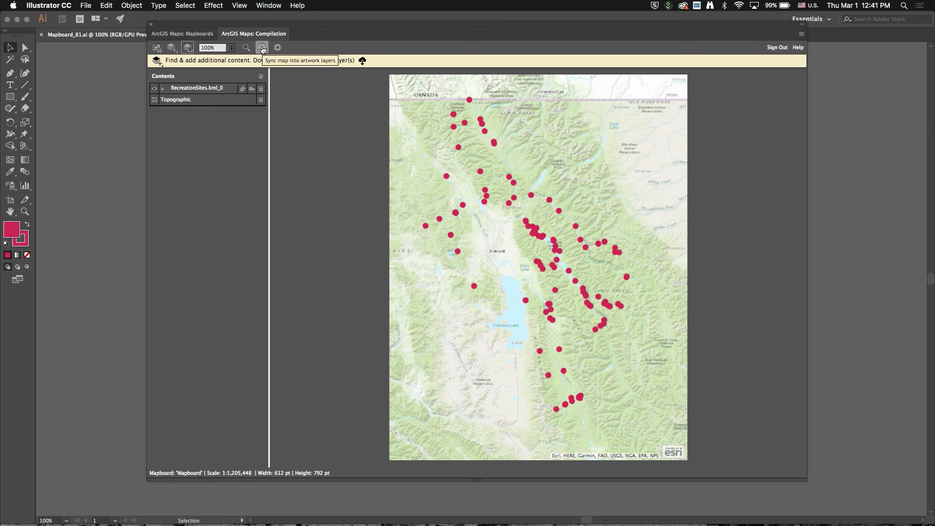
left_click(261, 47)
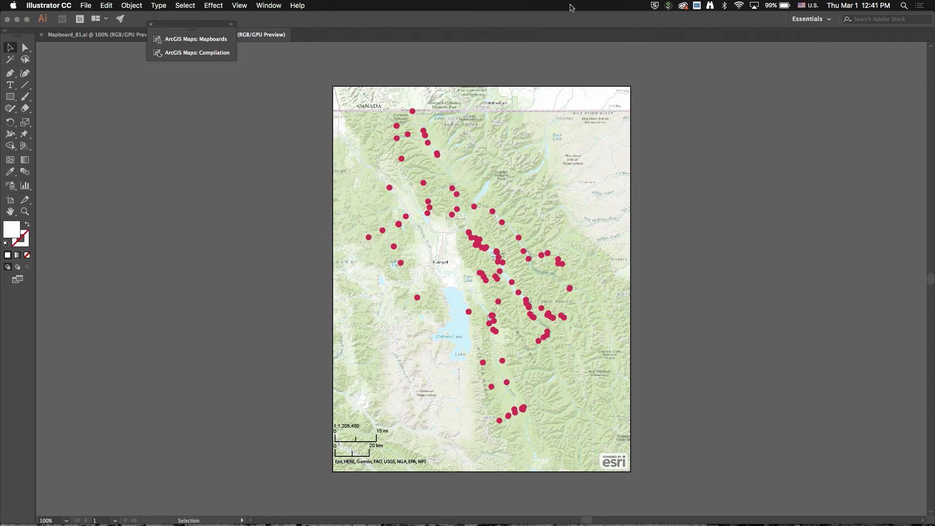
mouse_move(194, 23)
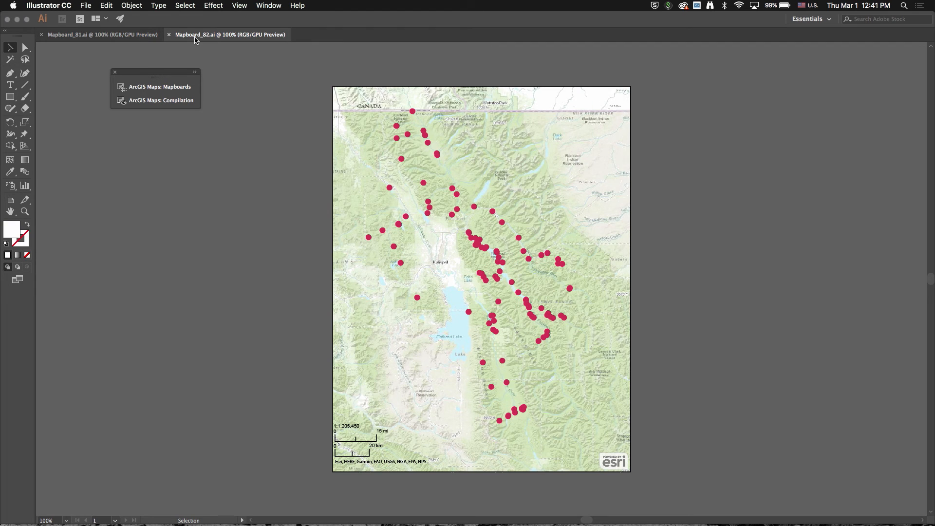
mouse_move(226, 55)
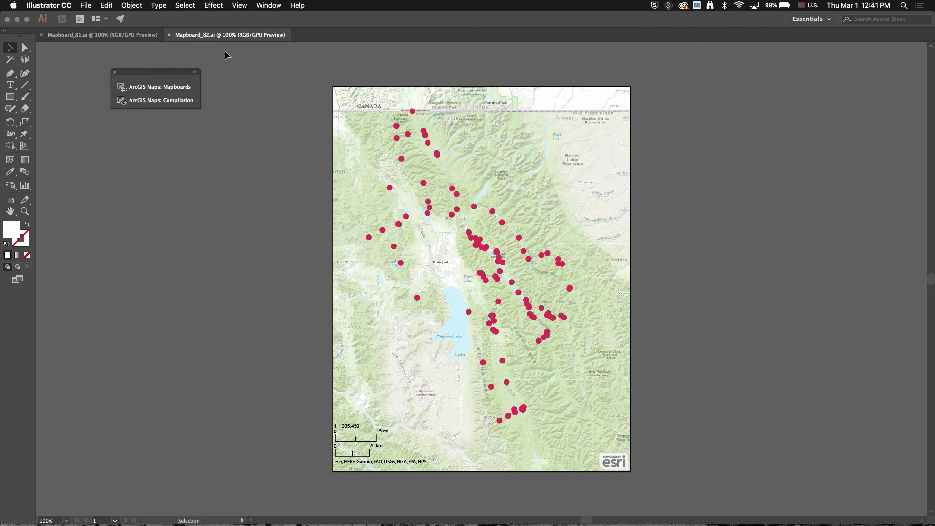
mouse_move(236, 59)
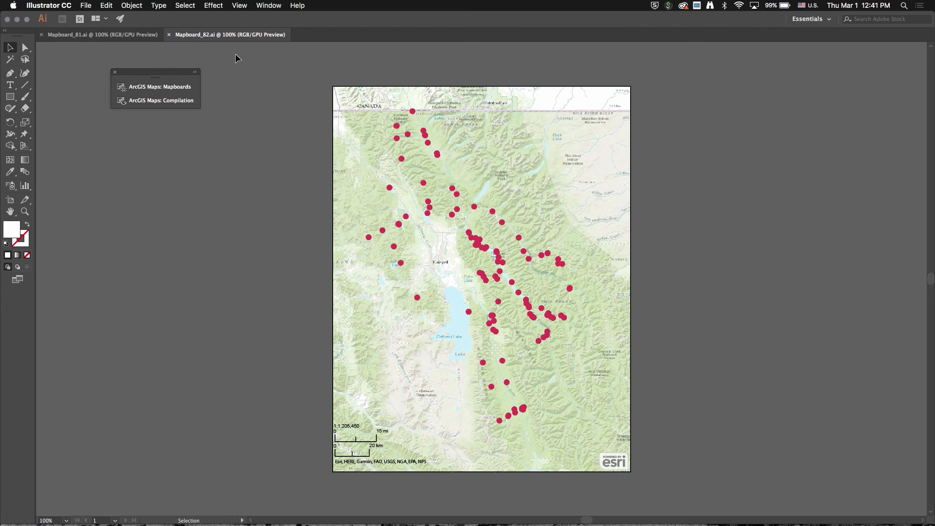
mouse_move(272, 337)
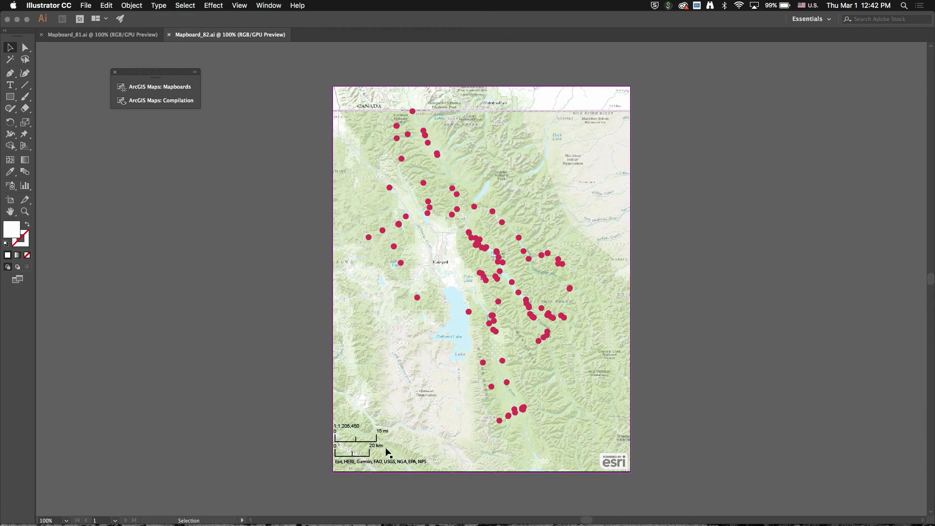
mouse_move(285, 304)
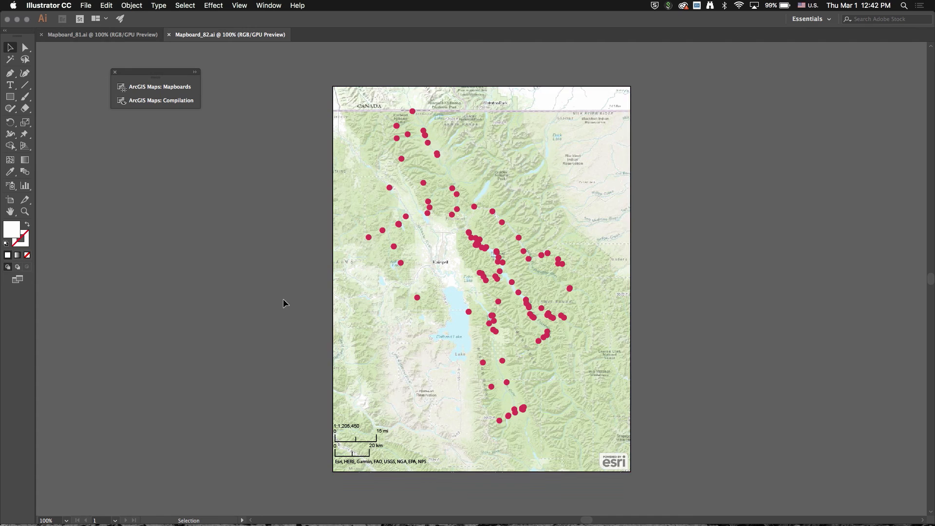
mouse_move(251, 259)
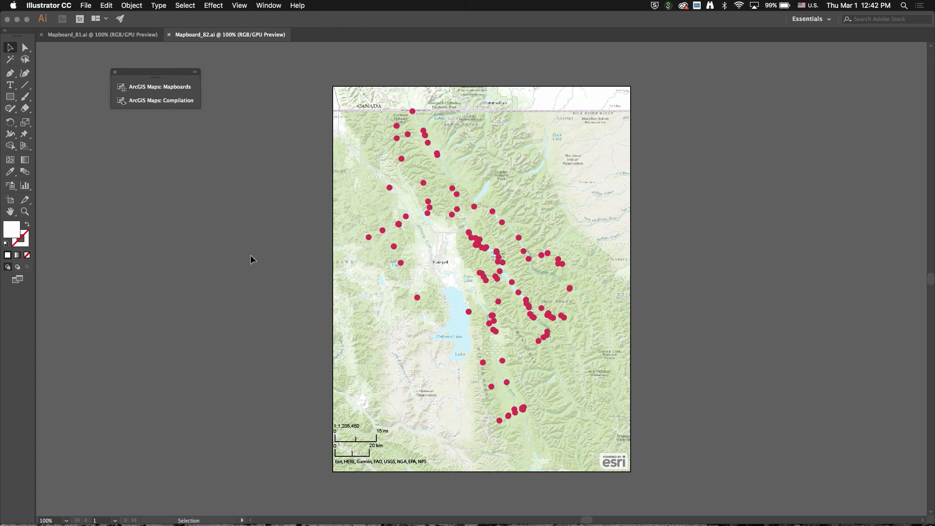
mouse_move(270, 250)
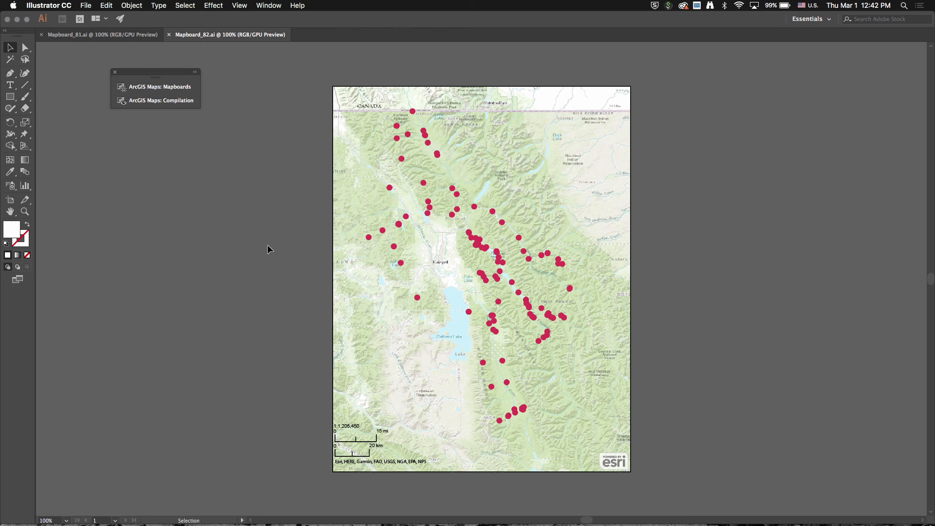
mouse_move(277, 168)
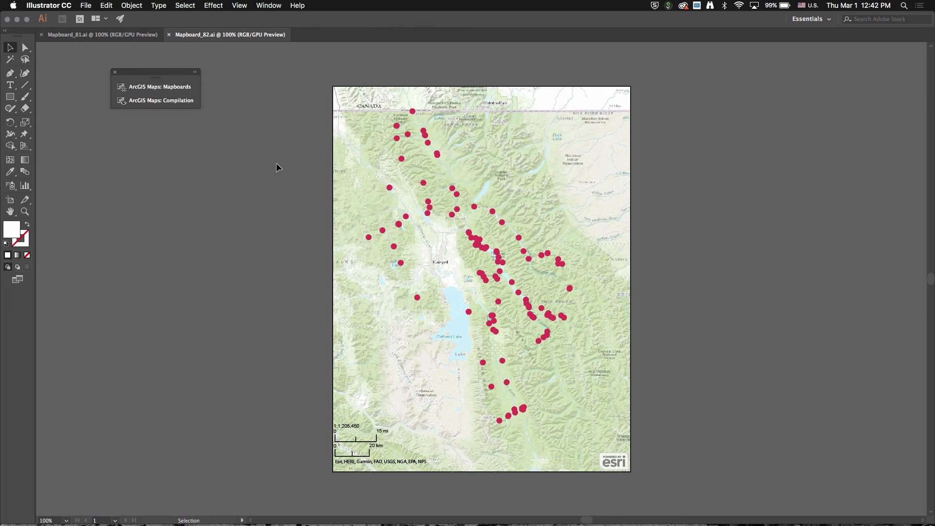